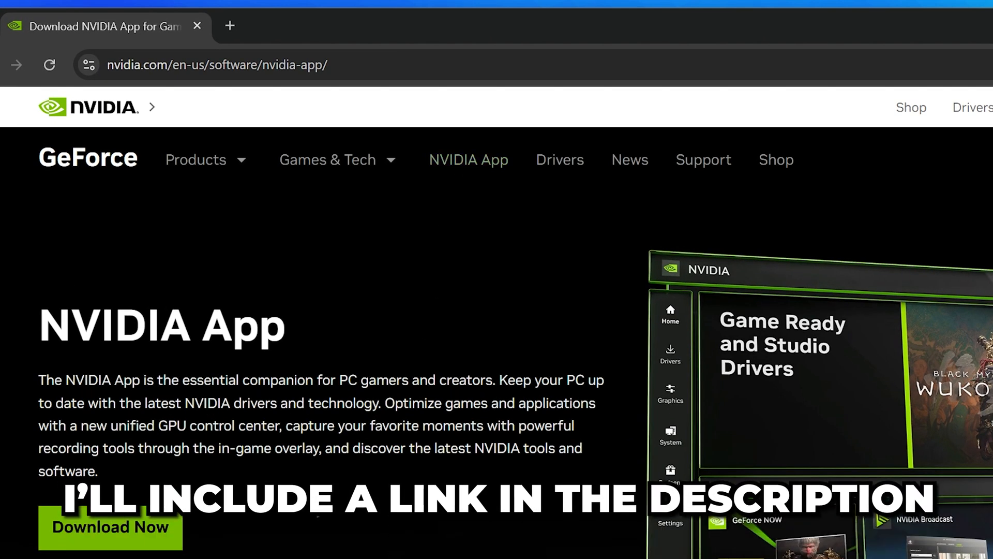
Fill the manual driver search with GeForce product type and the RTX 30 series list
{"action": "scroll", "scroll_direction": "down", "scroll_amount": 3}
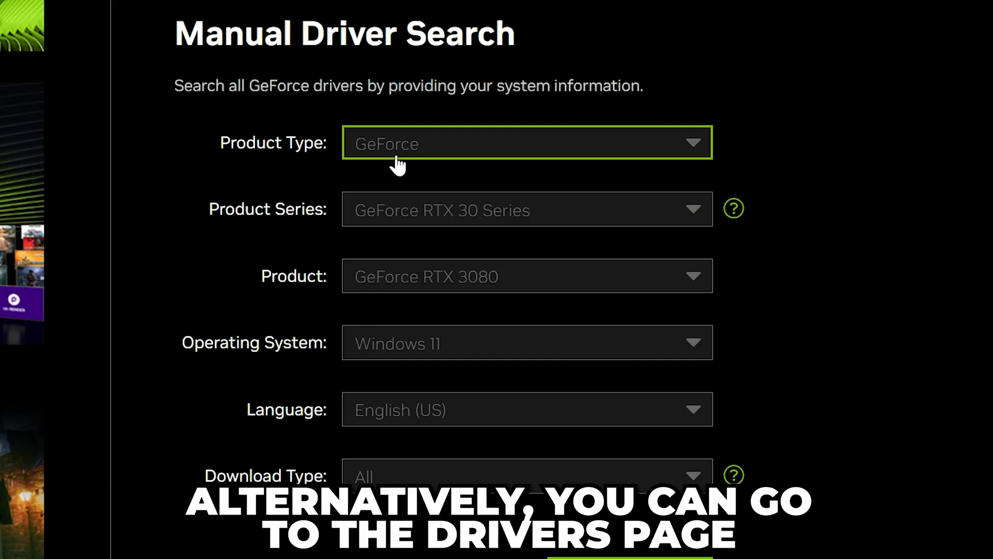
{"action": "left_click", "coordinate": [526, 143]}
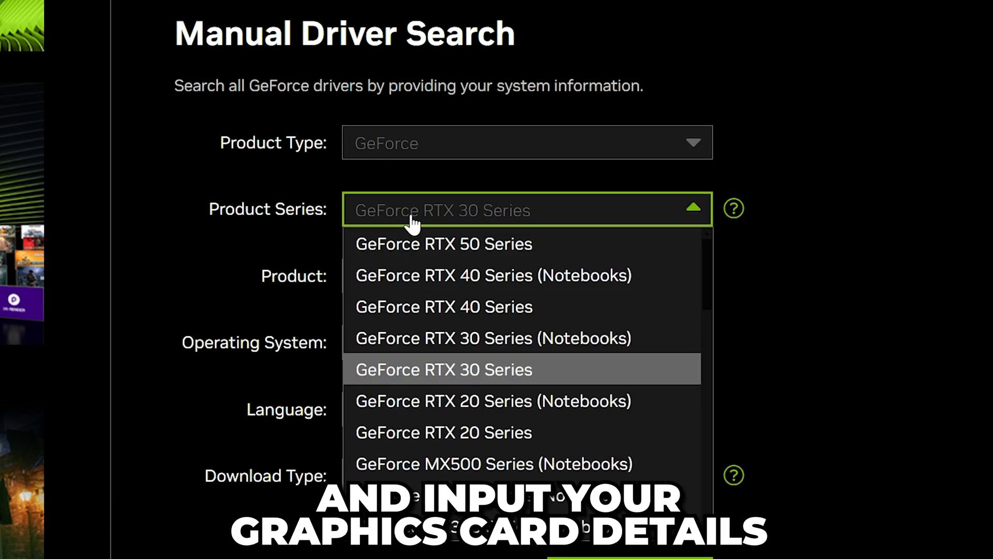
{"action": "left_click", "coordinate": [444, 370]}
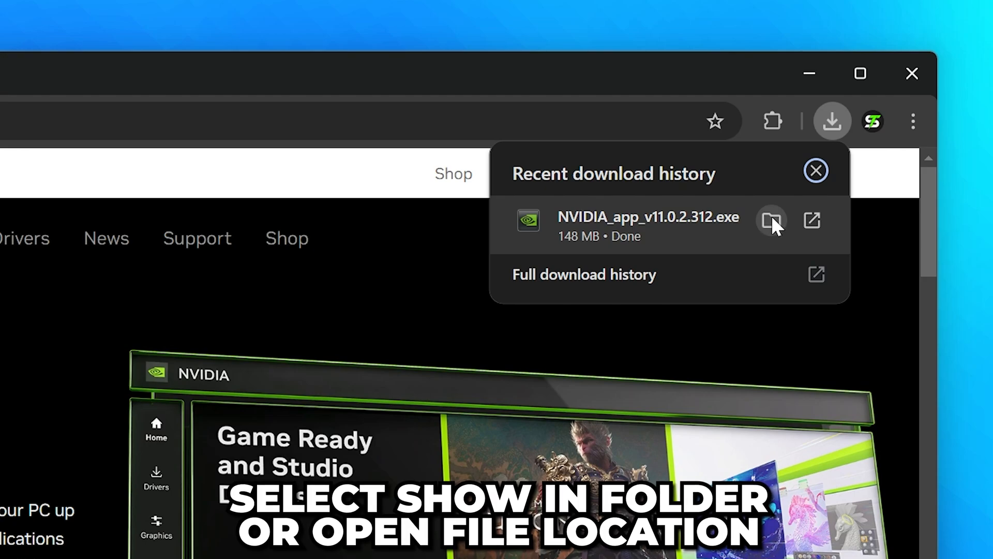
Launch NVIDIA_app_v11.0.2.312.exe from its download folder
{"action": "left_click", "coordinate": [772, 222]}
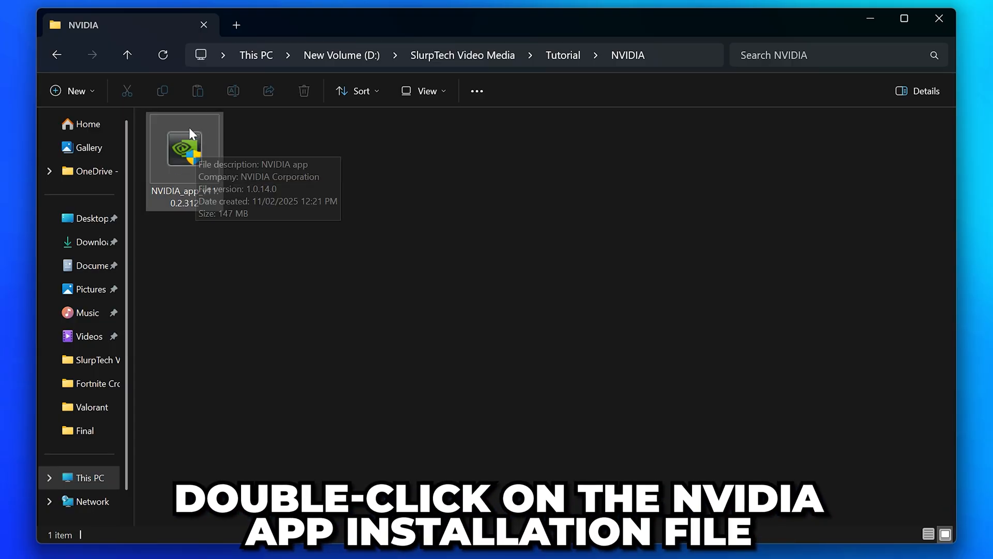
{"action": "double_click", "coordinate": [185, 150]}
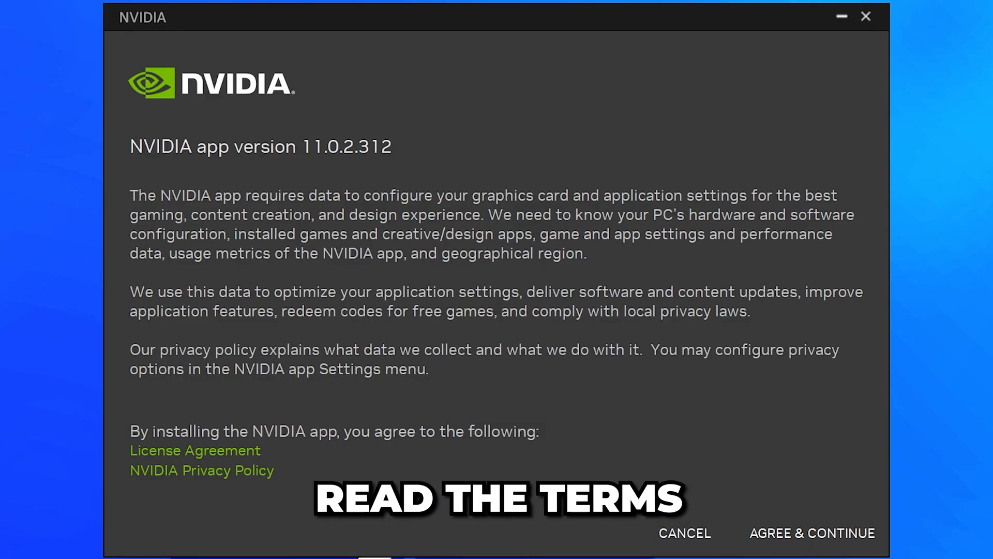
Accept the license terms so the NVIDIA App installs and shows its setup walkthrough
{"action": "left_click", "coordinate": [812, 533]}
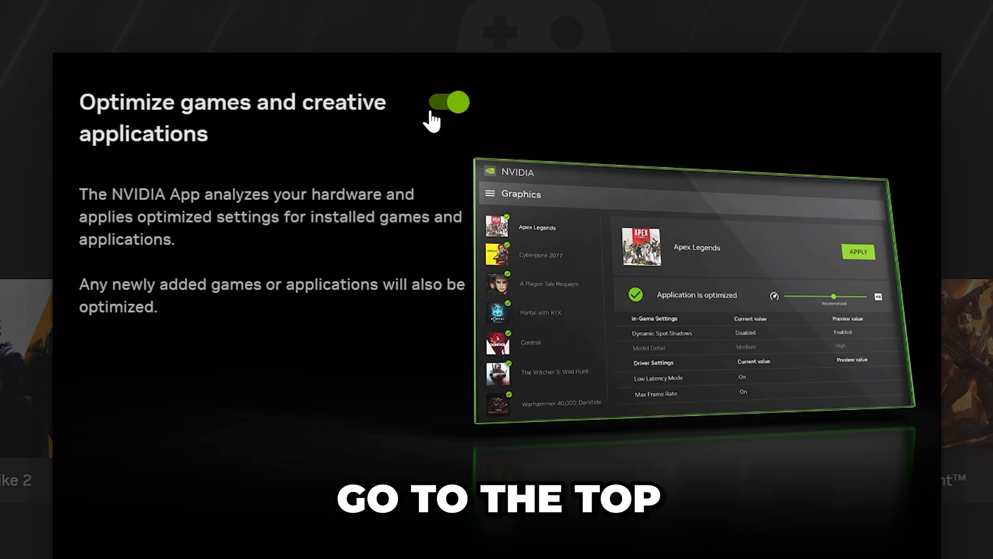
Switch game optimization off, keep the overlay on, and finish the walkthrough
{"action": "left_click", "coordinate": [447, 103]}
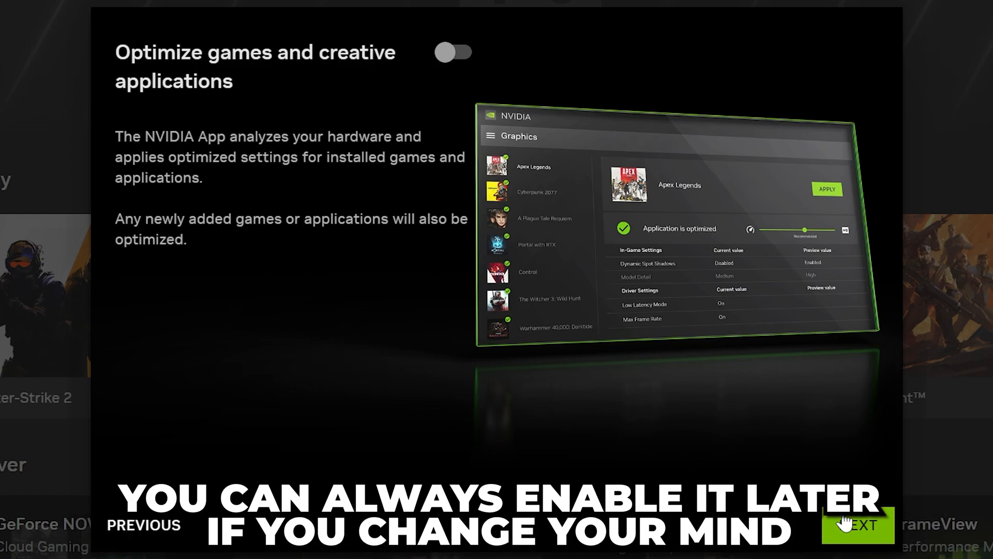
{"action": "left_click", "coordinate": [857, 525]}
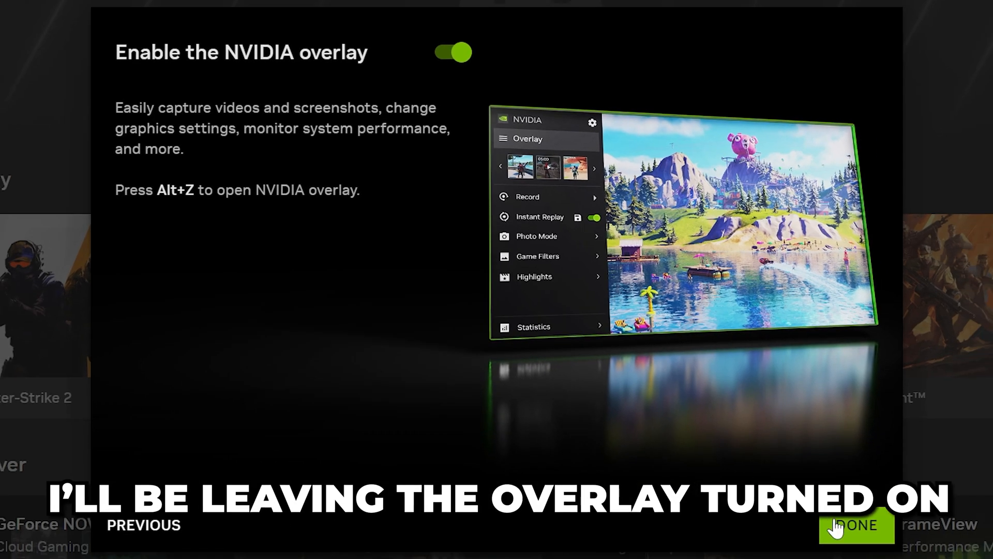
{"action": "left_click", "coordinate": [856, 525]}
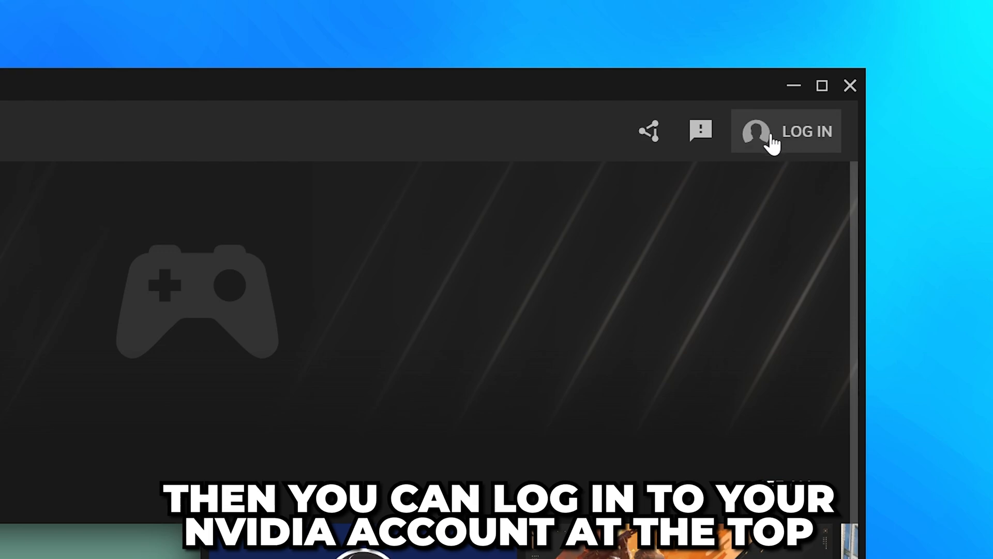
{"action": "mouse_move", "coordinate": [808, 152]}
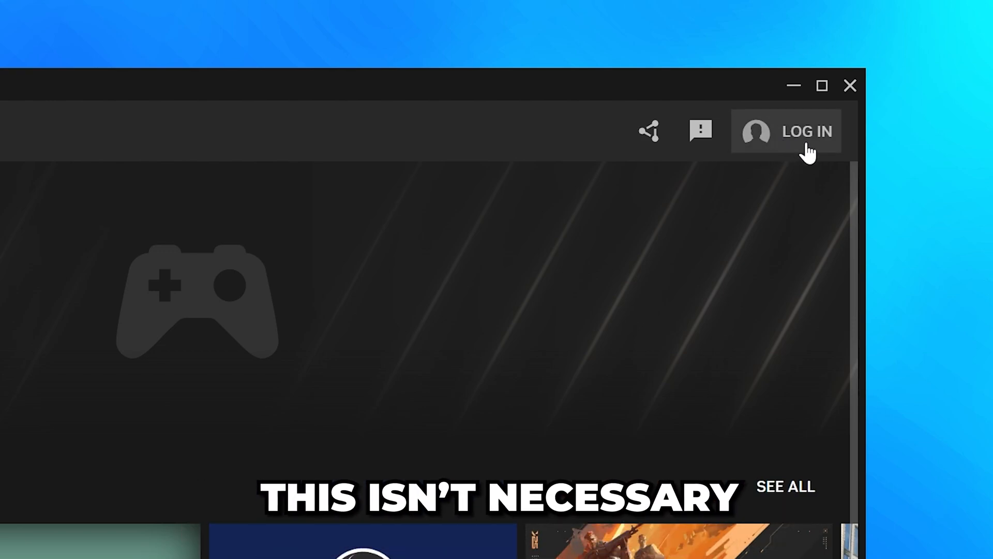
Sign in to an NVIDIA account from the app
{"action": "left_click", "coordinate": [232, 184]}
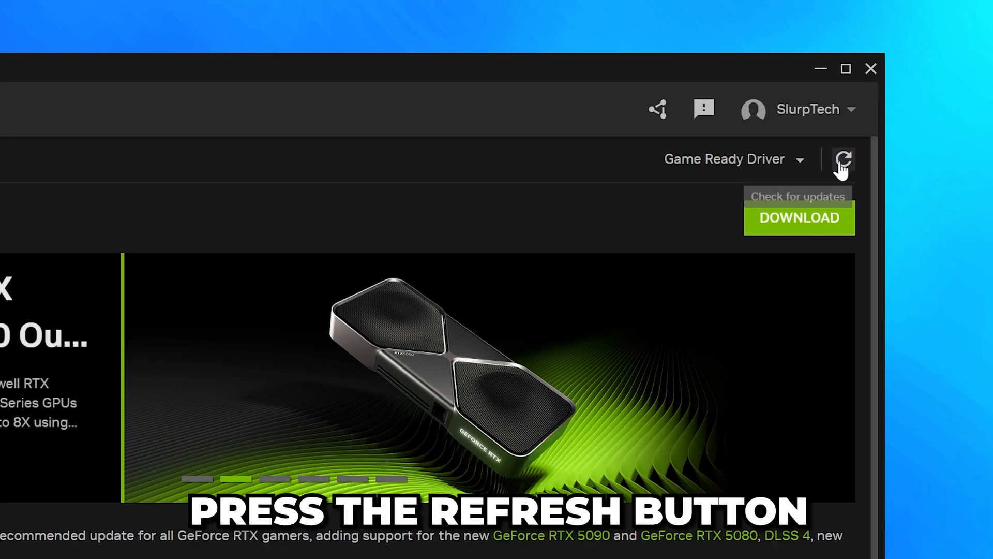
Check for updates and download GeForce Game Ready Driver 572.16
{"action": "left_click", "coordinate": [842, 159]}
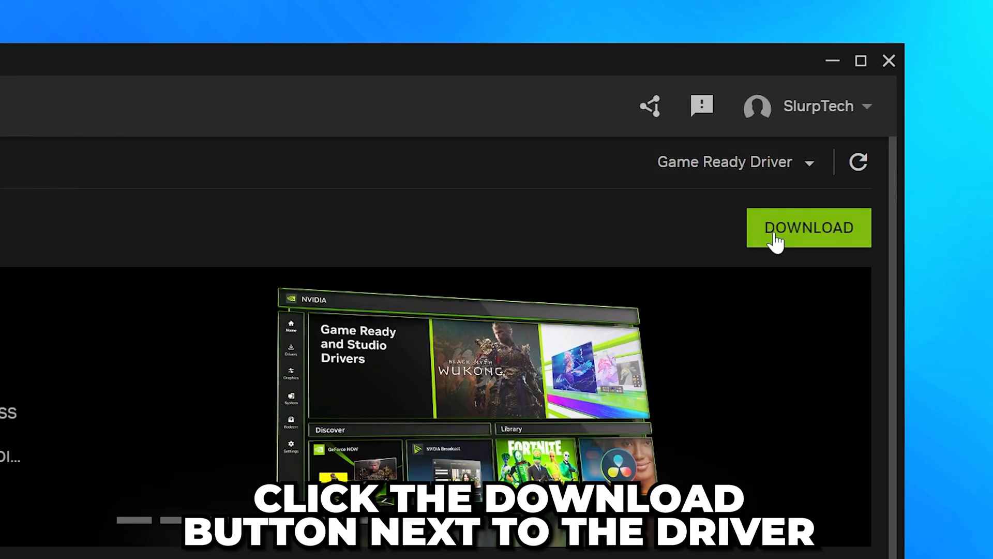
{"action": "left_click", "coordinate": [808, 227]}
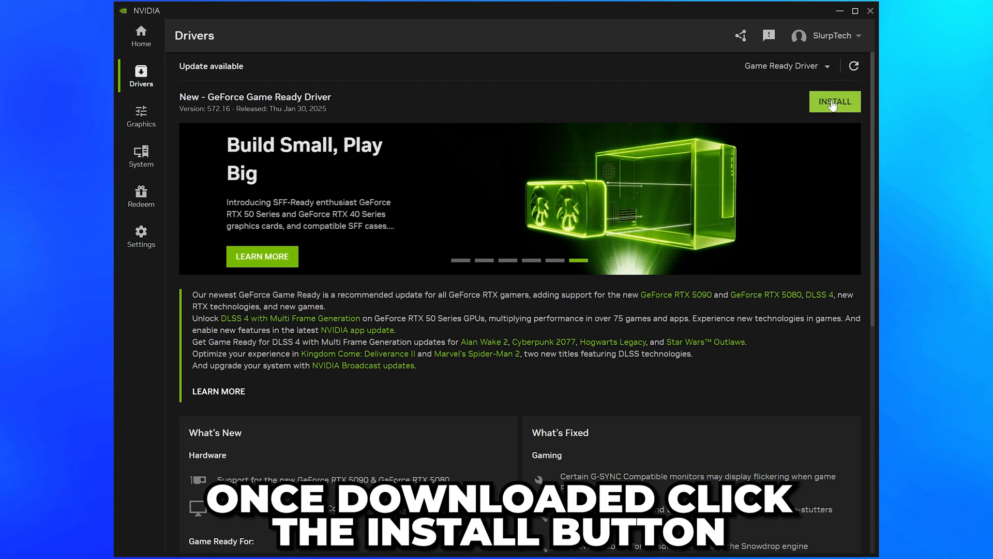
Start installing driver 572.16 and confirm the installation options
{"action": "left_click", "coordinate": [834, 102]}
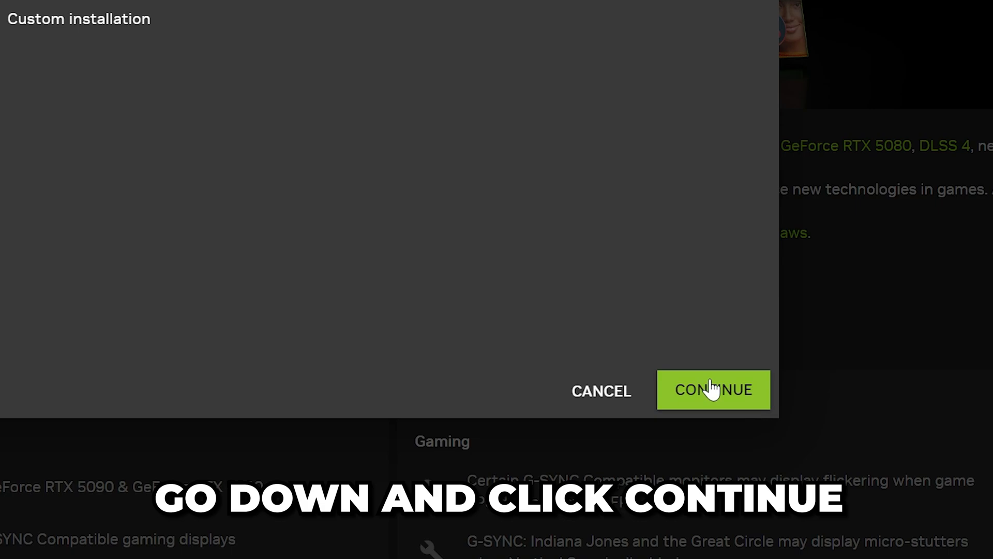
{"action": "left_click", "coordinate": [713, 390]}
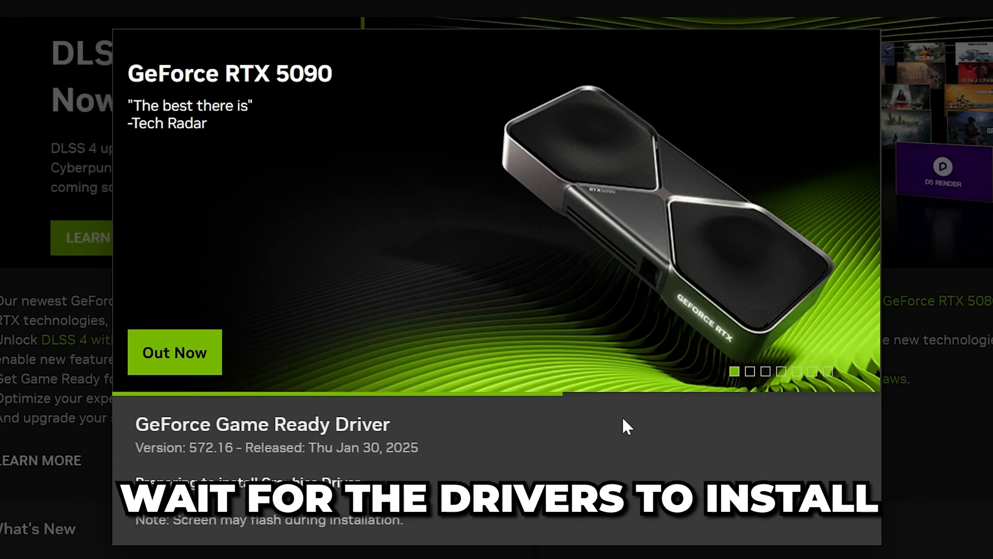